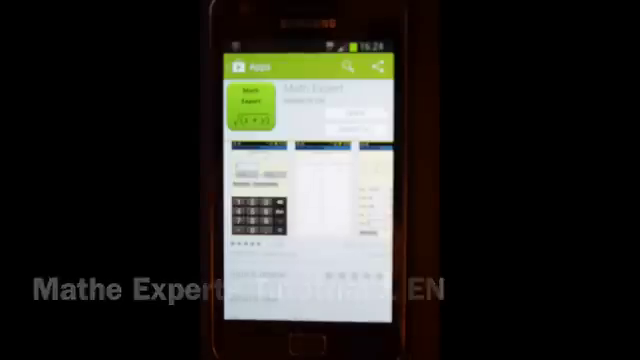
Go to Math > Equation in the main menu to reach the quadratic equation solver
{"action": "scroll", "scroll_direction": "down", "scroll_amount": 3}
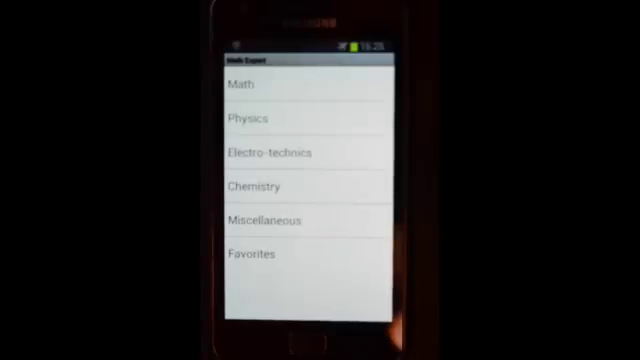
{"action": "left_click", "coordinate": [239, 84]}
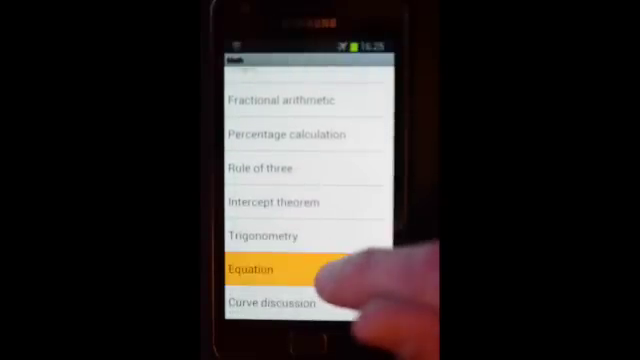
{"action": "left_click", "coordinate": [258, 269]}
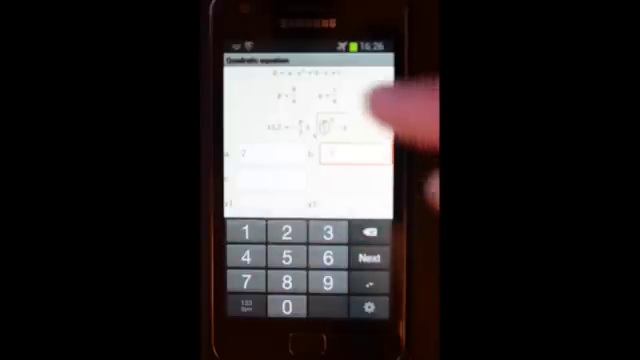
Enter coefficients a=2, b=-1, c=-1 and calculate, giving x1=-0.5 and x2=1
{"action": "left_click", "coordinate": [370, 256]}
{"action": "type", "text": "-1"}
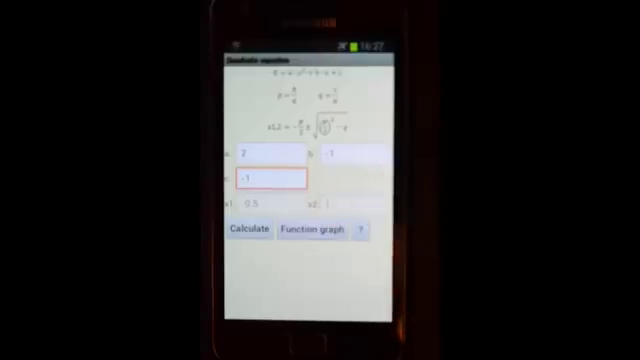
Plot the function graph of 2x² − x − 1
{"action": "left_click", "coordinate": [313, 228]}
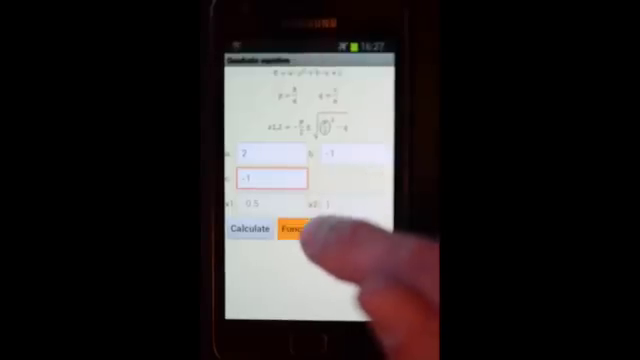
{"action": "left_click", "coordinate": [303, 228]}
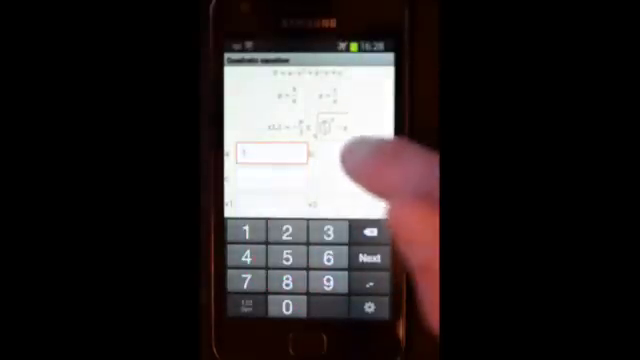
Calculate the quadratic with a=1, b=2, c=2 and dismiss the 'Keine Lösungsmenge' error
{"action": "left_click", "coordinate": [374, 259]}
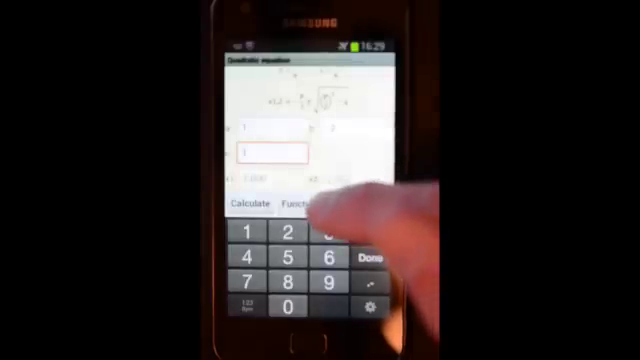
{"action": "left_click", "coordinate": [251, 203]}
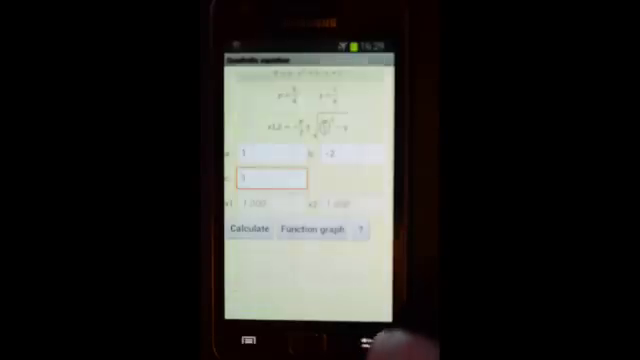
{"action": "left_click", "coordinate": [253, 180]}
{"action": "type", "text": "2"}
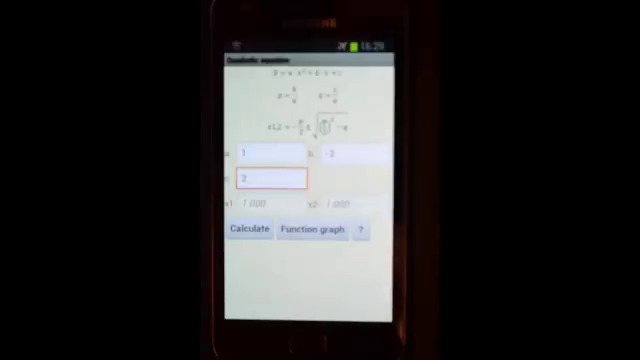
{"action": "left_click", "coordinate": [253, 229]}
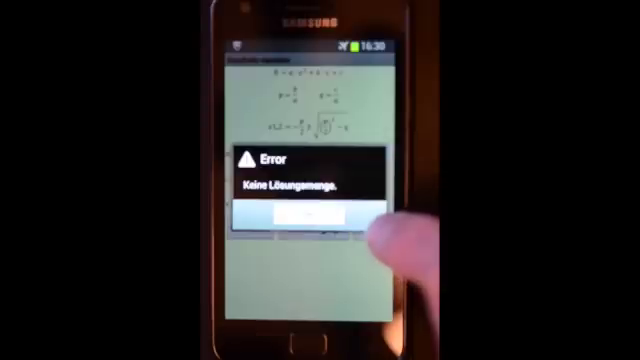
{"action": "left_click", "coordinate": [320, 220]}
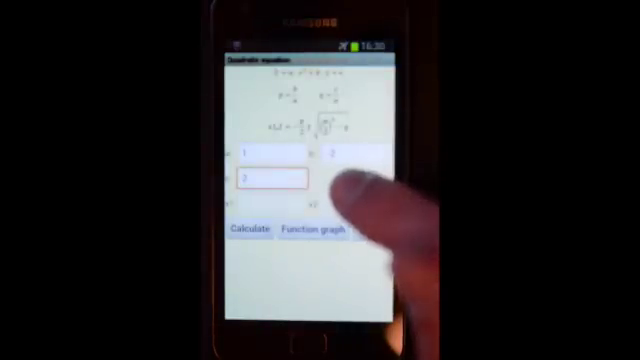
{"action": "left_click", "coordinate": [309, 228]}
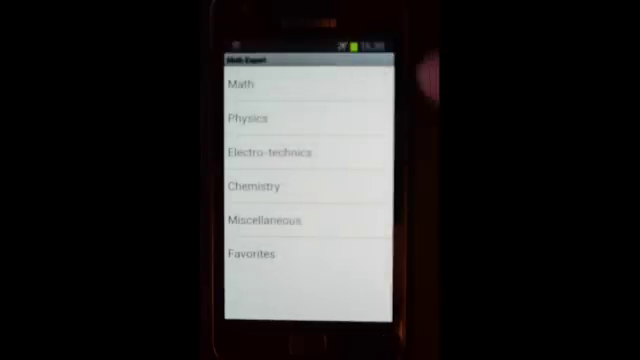
Choose Physics from the Math Expert home category list
{"action": "left_click", "coordinate": [256, 119]}
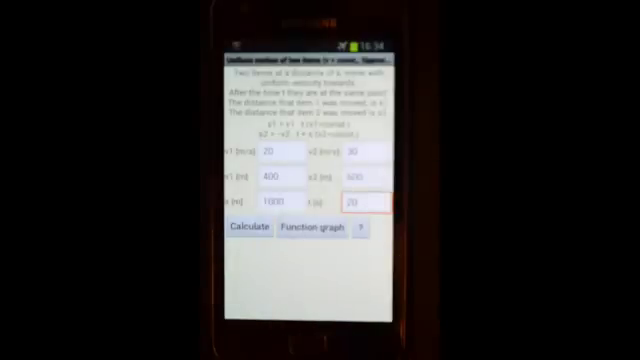
Calculate the two-item uniform motion over 1000 m, yielding v1=20, s1=400, s2=600
{"action": "left_click", "coordinate": [251, 228]}
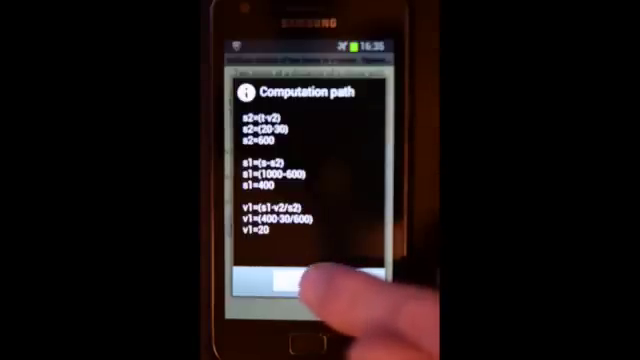
Review the computation path deriving s2=600, s1=400, v1=20, then close it
{"action": "left_click", "coordinate": [287, 291]}
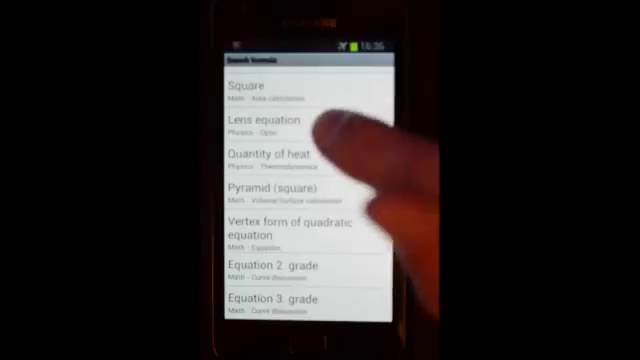
Pick Lens equation from the formula search results to open its calculator
{"action": "left_click", "coordinate": [280, 128]}
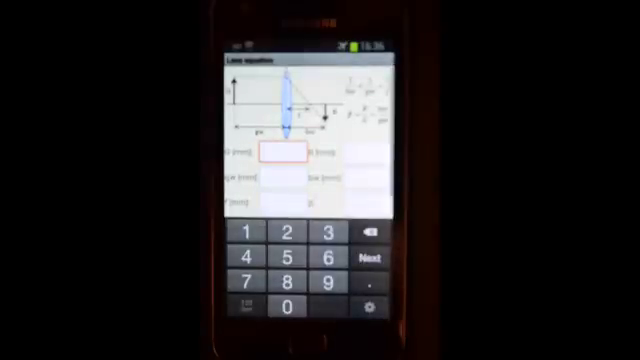